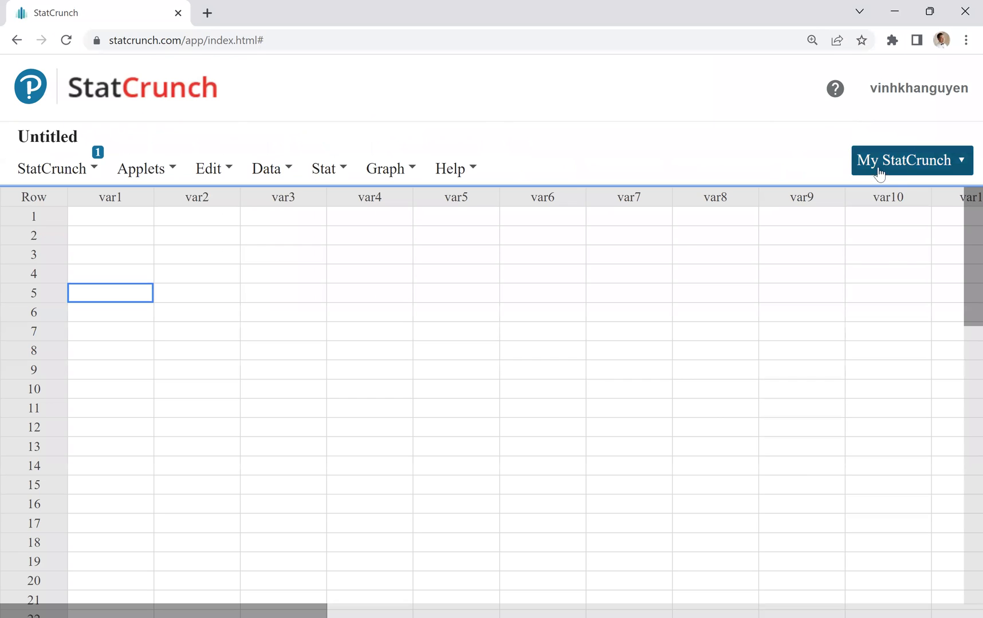
Open Data_for_Stat.xlsx from My StatCrunch > My data
{"action": "left_click", "coordinate": [908, 161]}
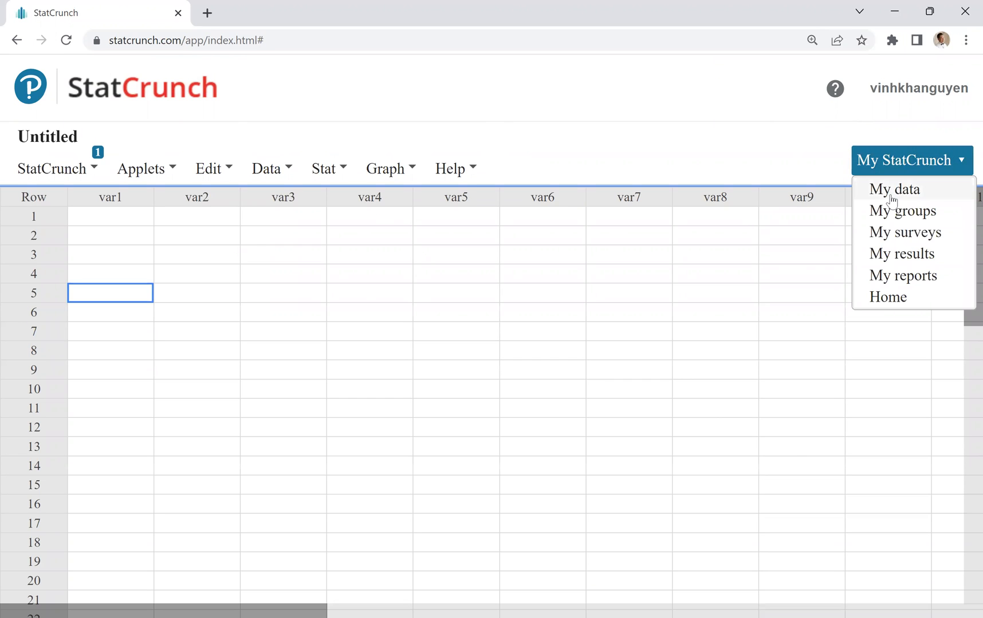
{"action": "left_click", "coordinate": [893, 189]}
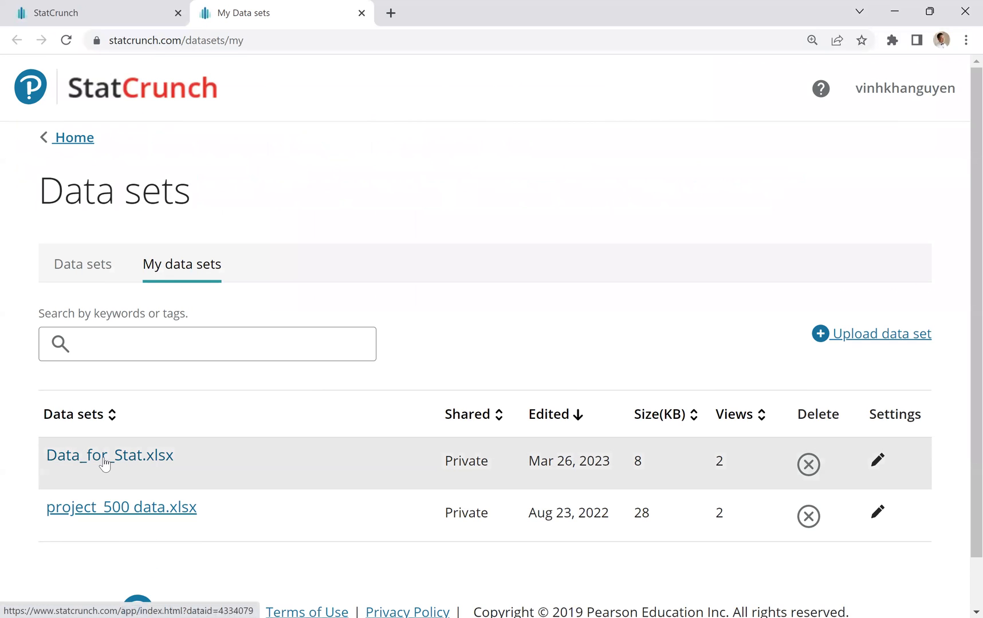
{"action": "left_click", "coordinate": [109, 455]}
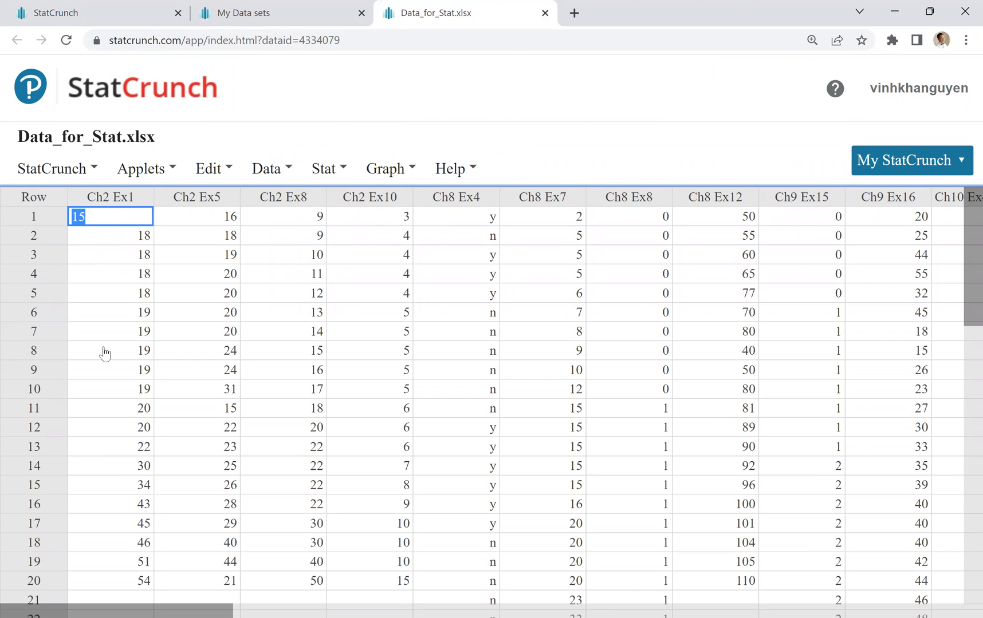
Start a Stat > Tables > Frequency table on Ch2 Ex1, binning values from 10 with width 10
{"action": "left_click", "coordinate": [329, 169]}
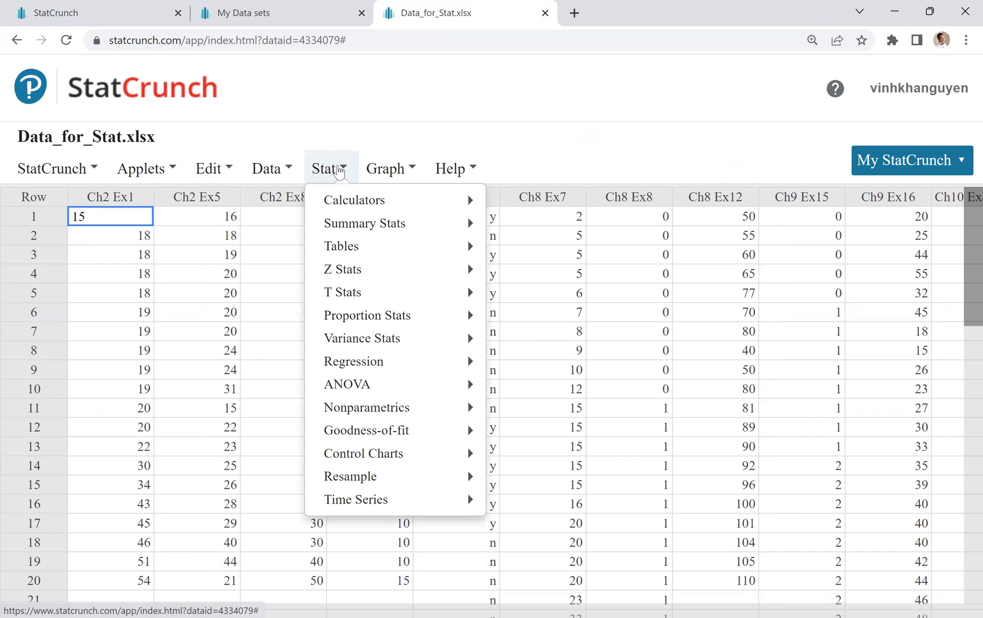
{"action": "mouse_move", "coordinate": [368, 246]}
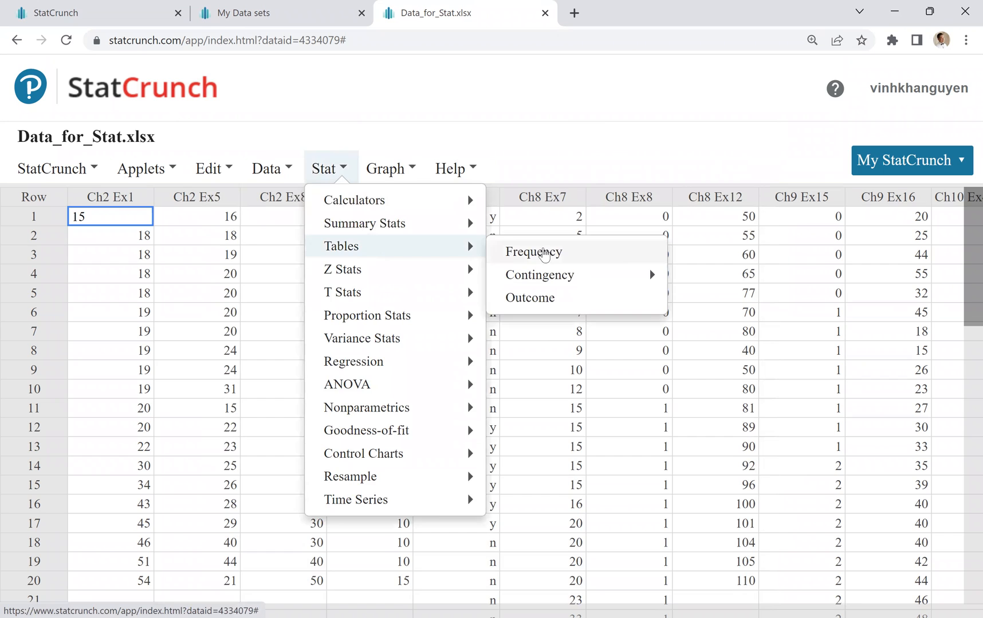
{"action": "left_click", "coordinate": [532, 251]}
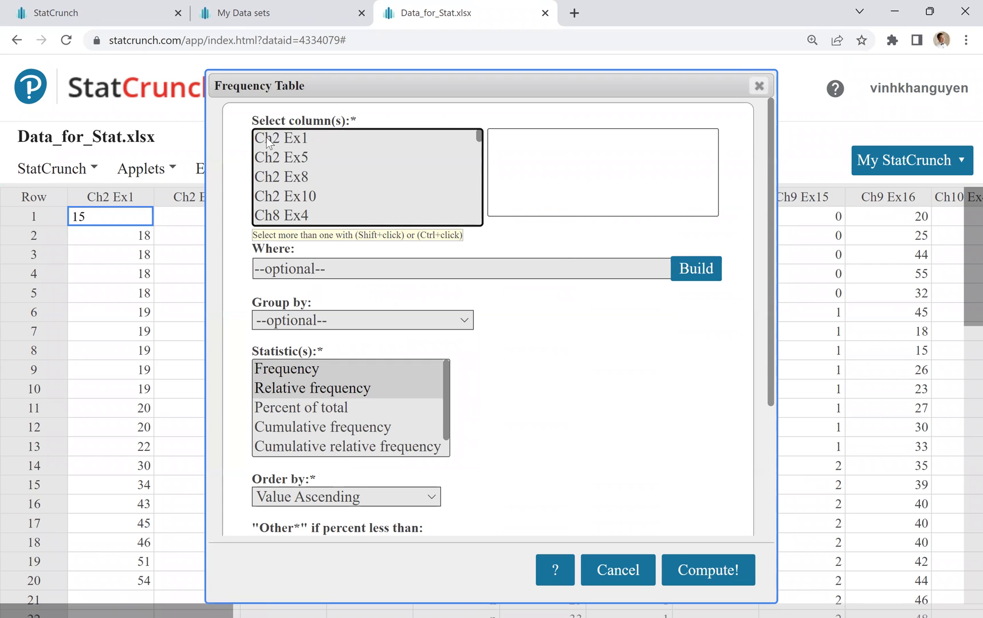
{"action": "left_click", "coordinate": [280, 138]}
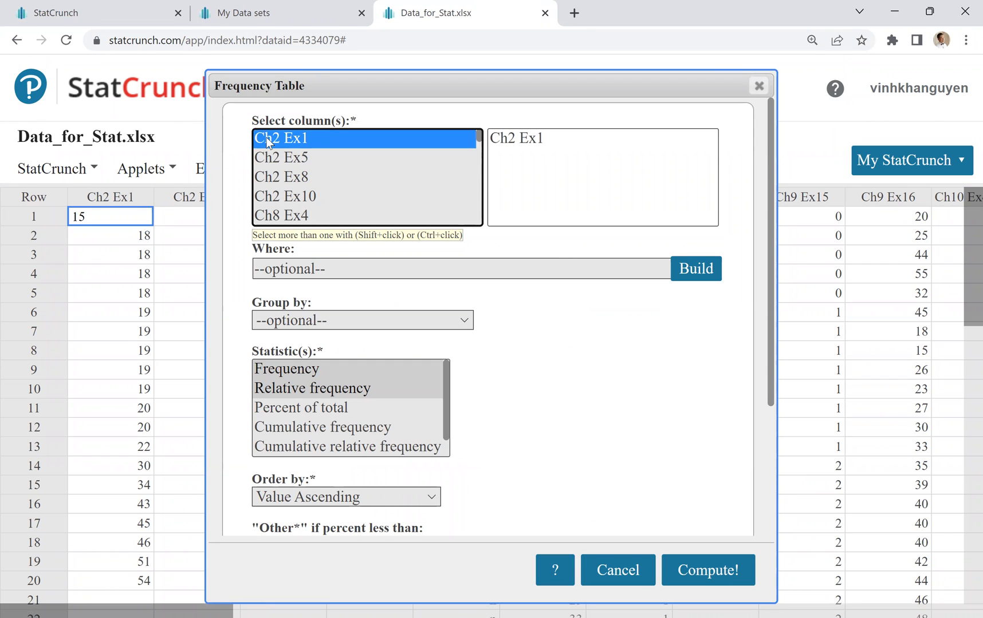
{"action": "mouse_move", "coordinate": [794, 226]}
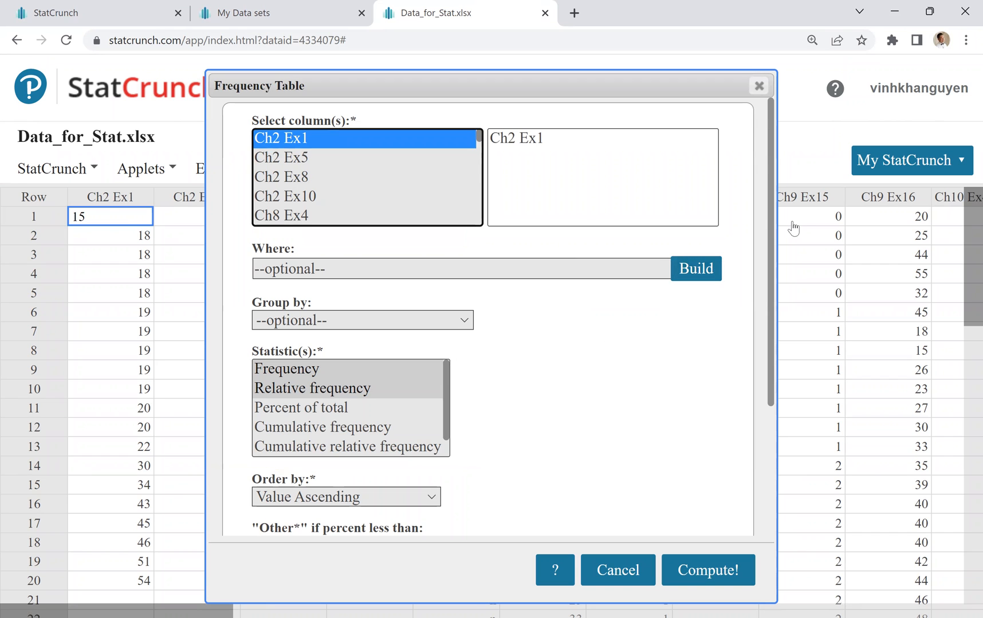
{"action": "scroll", "scroll_direction": "down", "scroll_amount": 3}
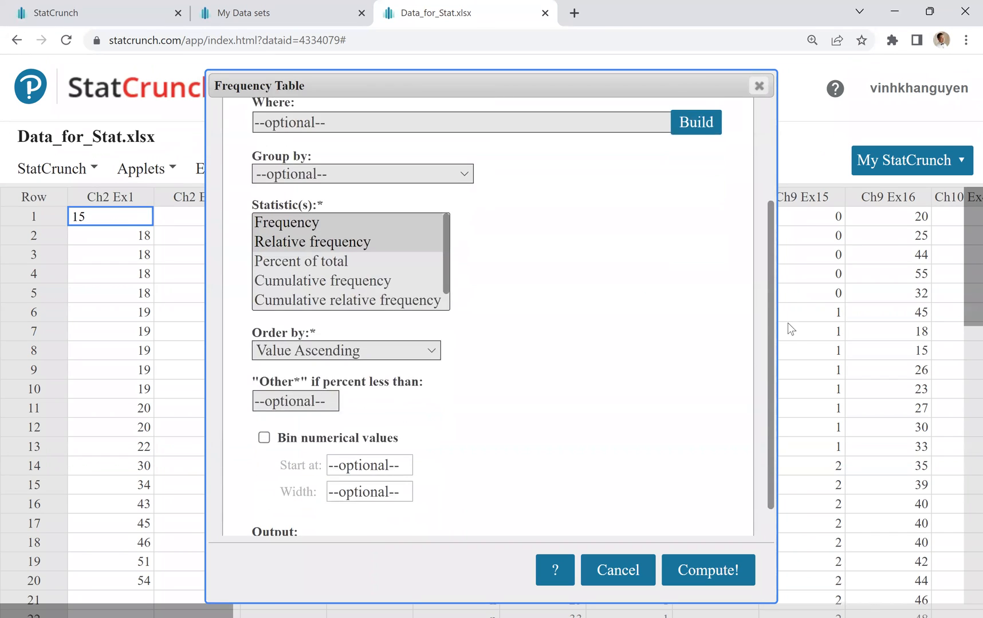
{"action": "left_click", "coordinate": [263, 401]}
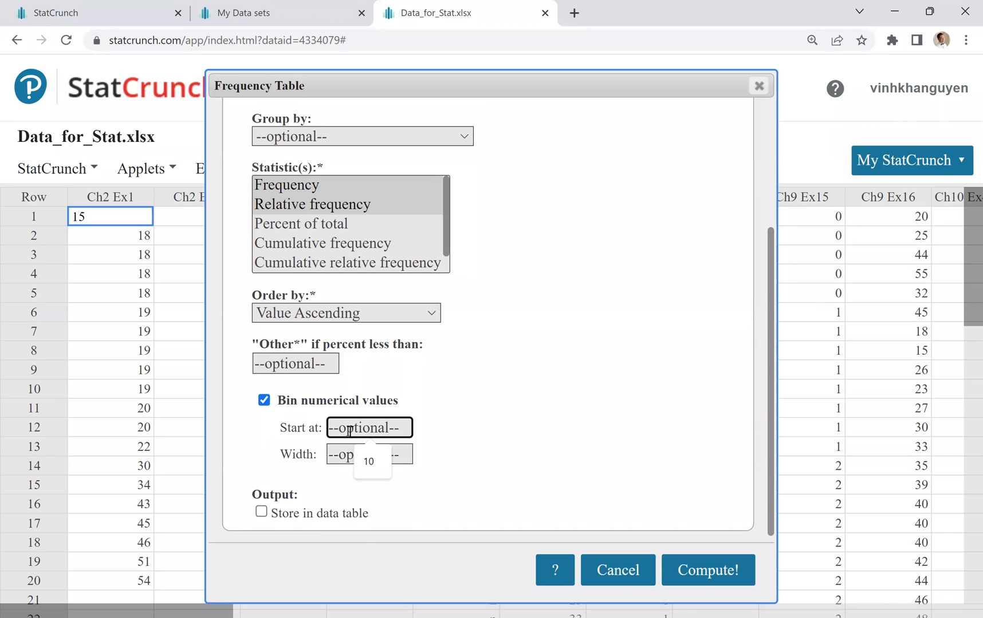
{"action": "type", "text": "10"}
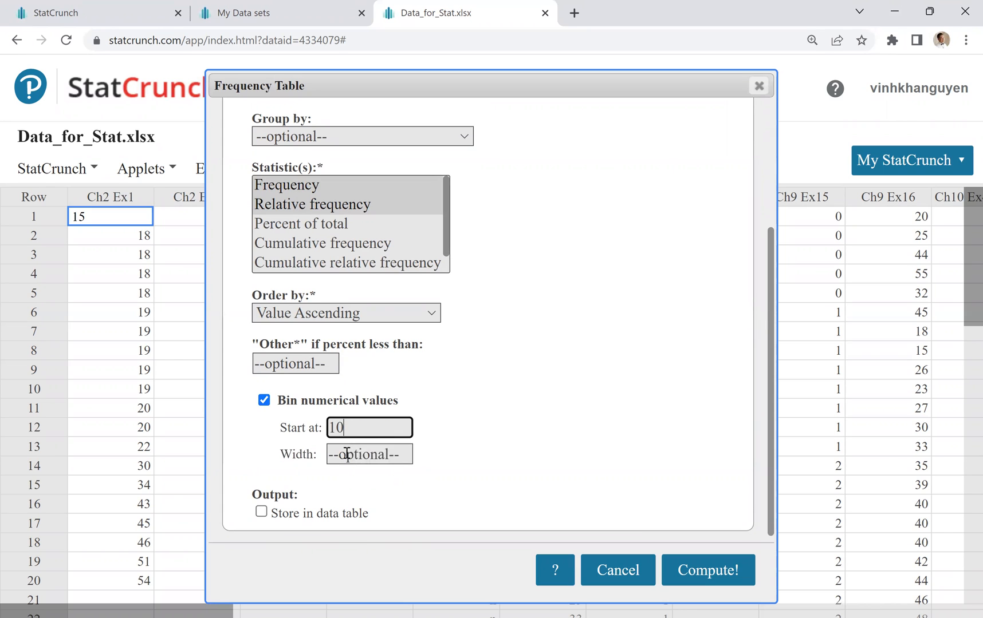
{"action": "type", "text": "10"}
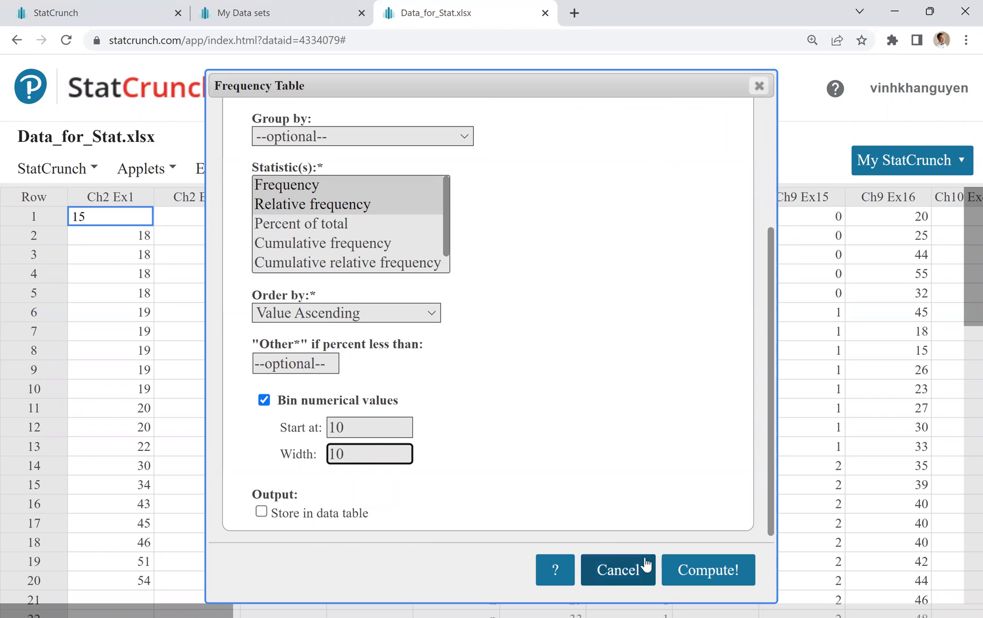
Compute the Ch2 Ex1 frequency table: five bins 10-60 with counts and relative frequencies
{"action": "left_click", "coordinate": [708, 570]}
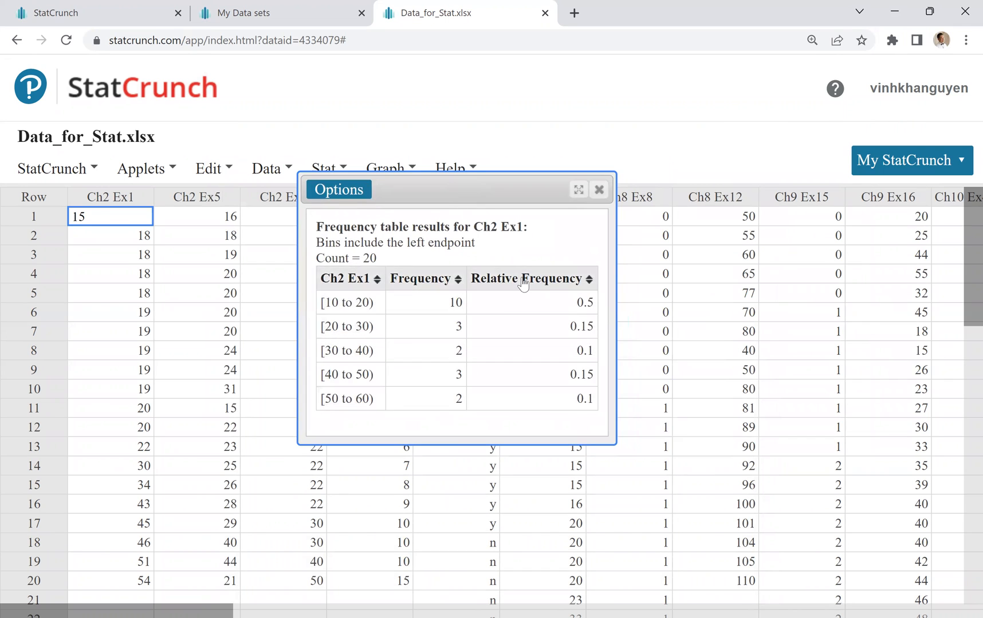
{"action": "mouse_move", "coordinate": [489, 459]}
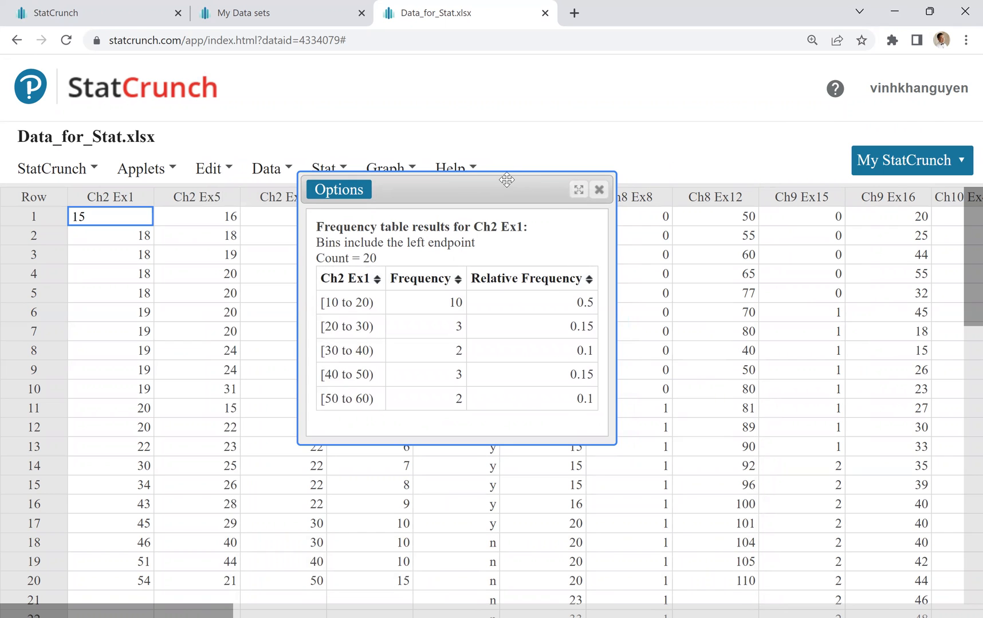
{"action": "mouse_move", "coordinate": [498, 186]}
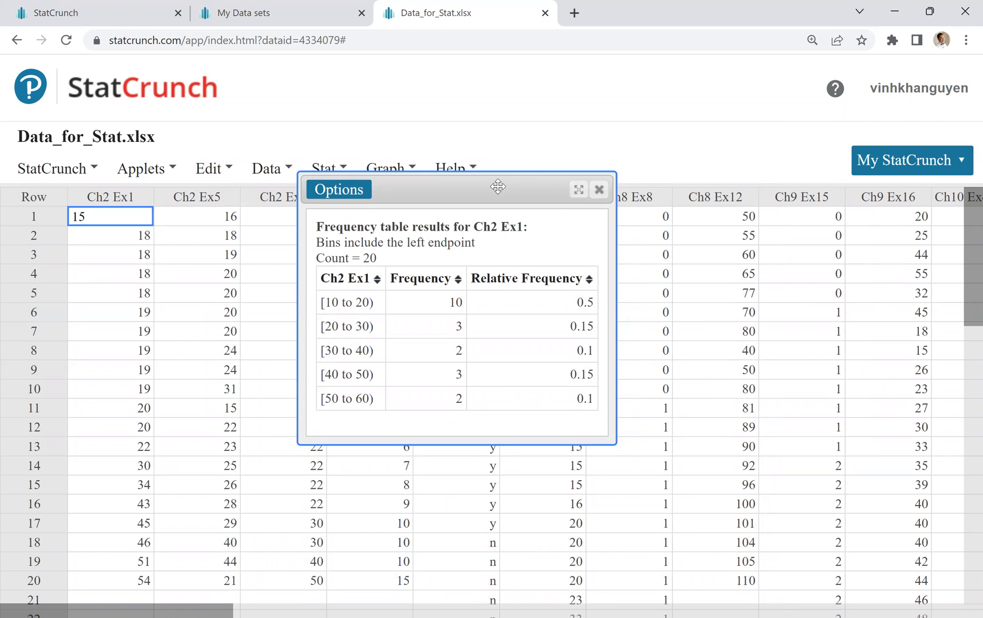
Start a Graph > Histogram on Ch2 Ex1, type Frequency, bins starting at 10 with width 10
{"action": "left_click", "coordinate": [387, 169]}
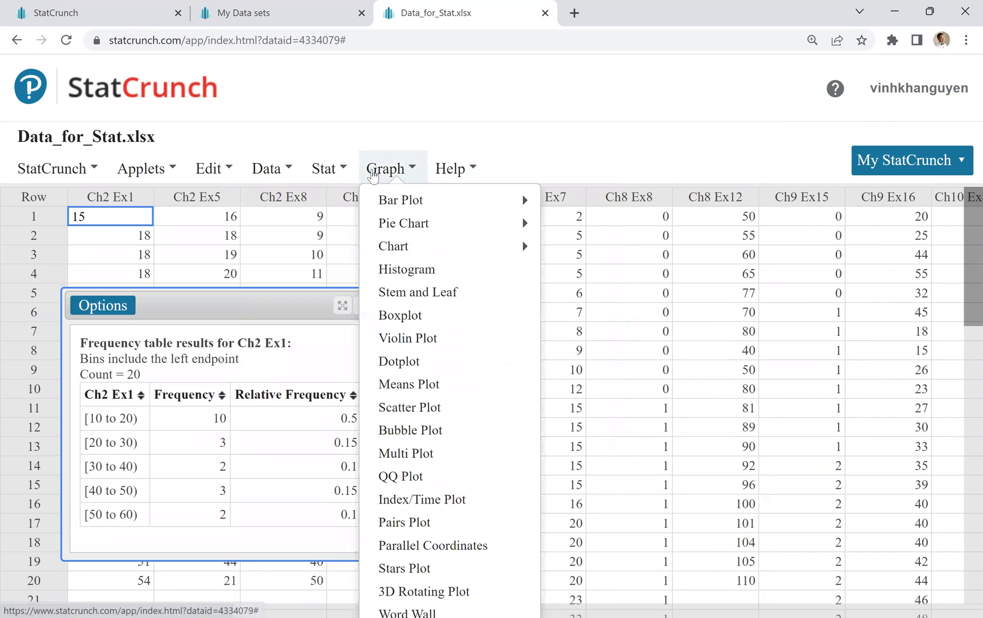
{"action": "mouse_move", "coordinate": [406, 269]}
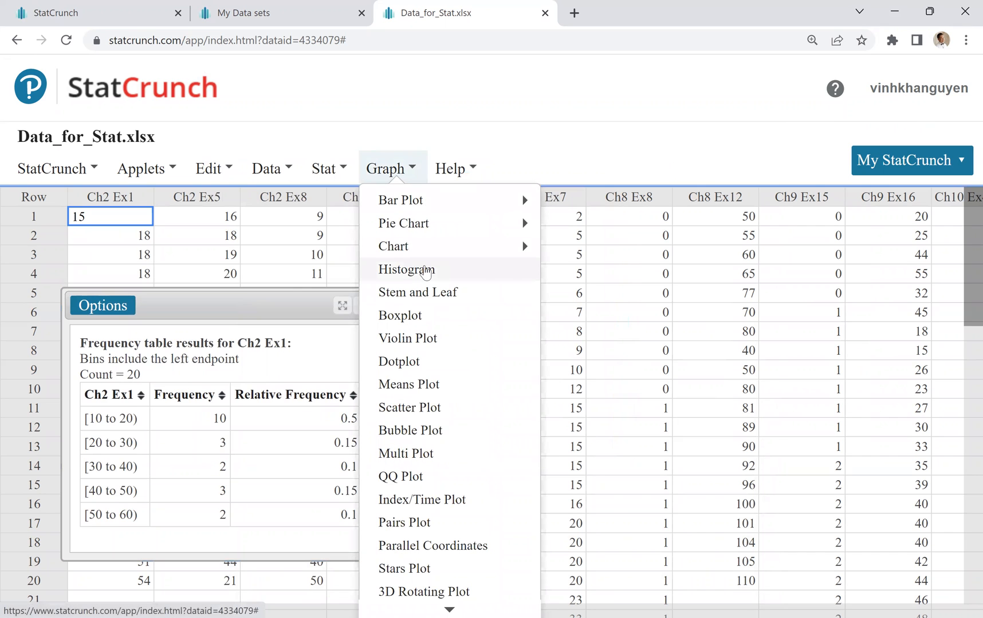
{"action": "left_click", "coordinate": [407, 269]}
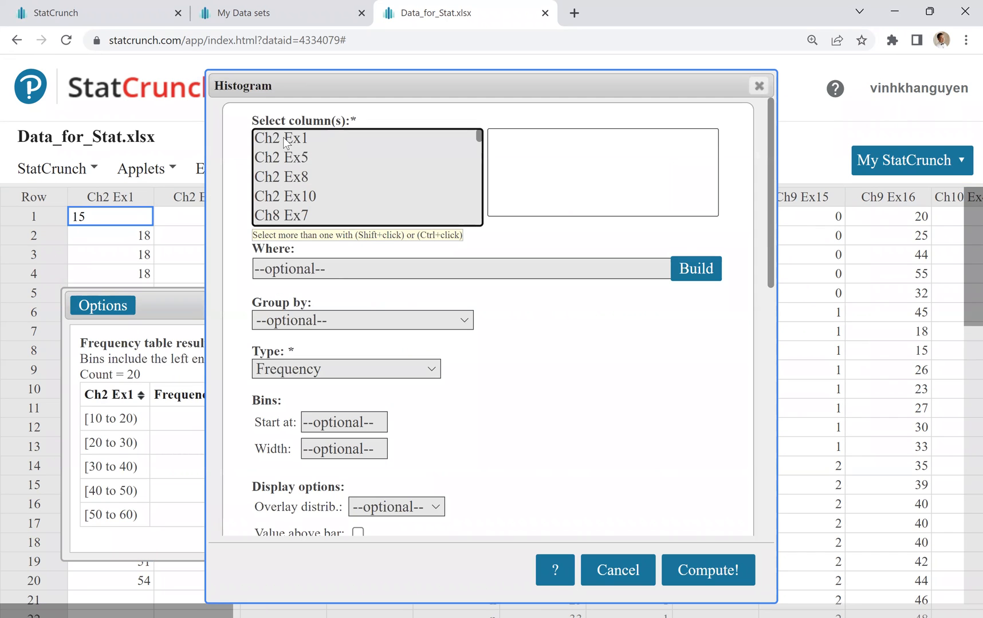
{"action": "left_click", "coordinate": [281, 139]}
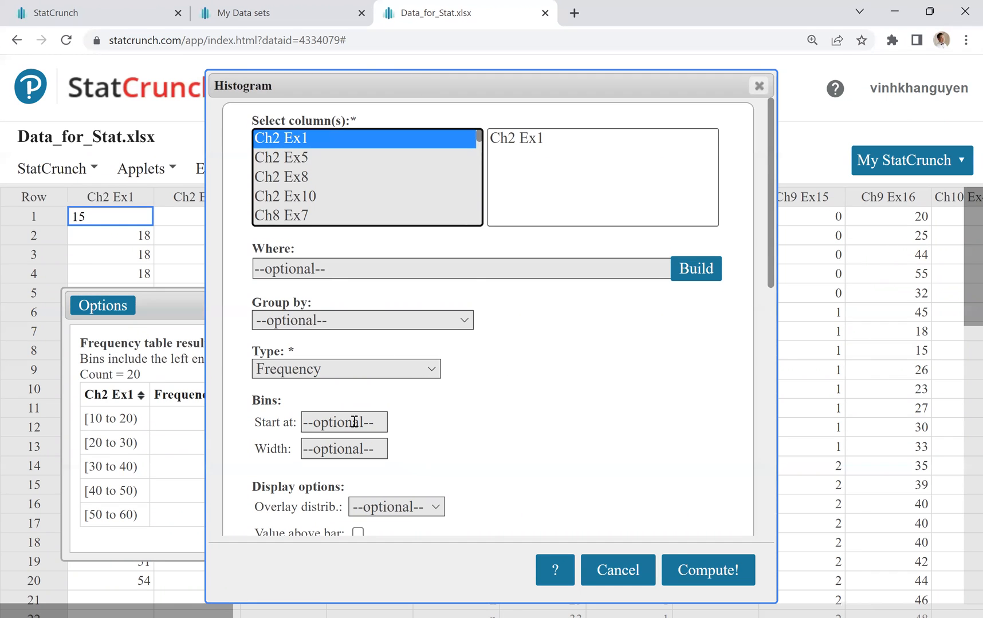
{"action": "mouse_move", "coordinate": [321, 377]}
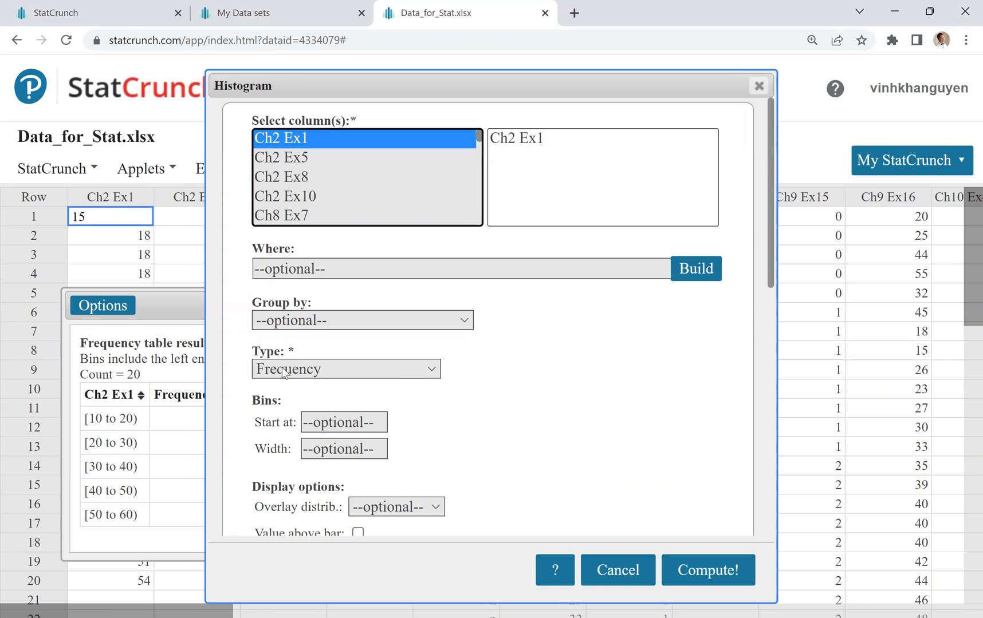
{"action": "left_click", "coordinate": [346, 369]}
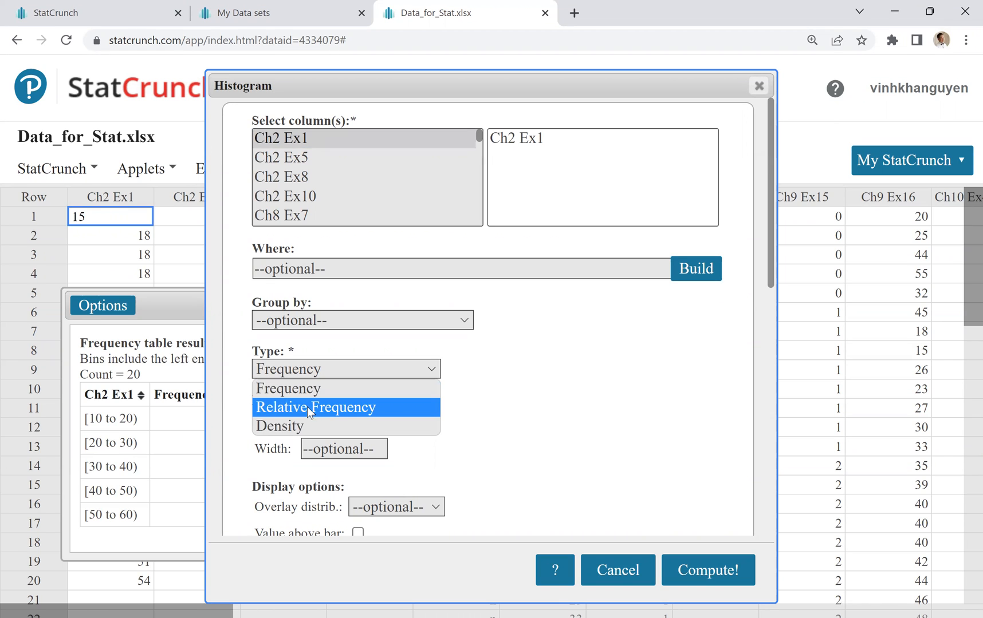
{"action": "mouse_move", "coordinate": [288, 388]}
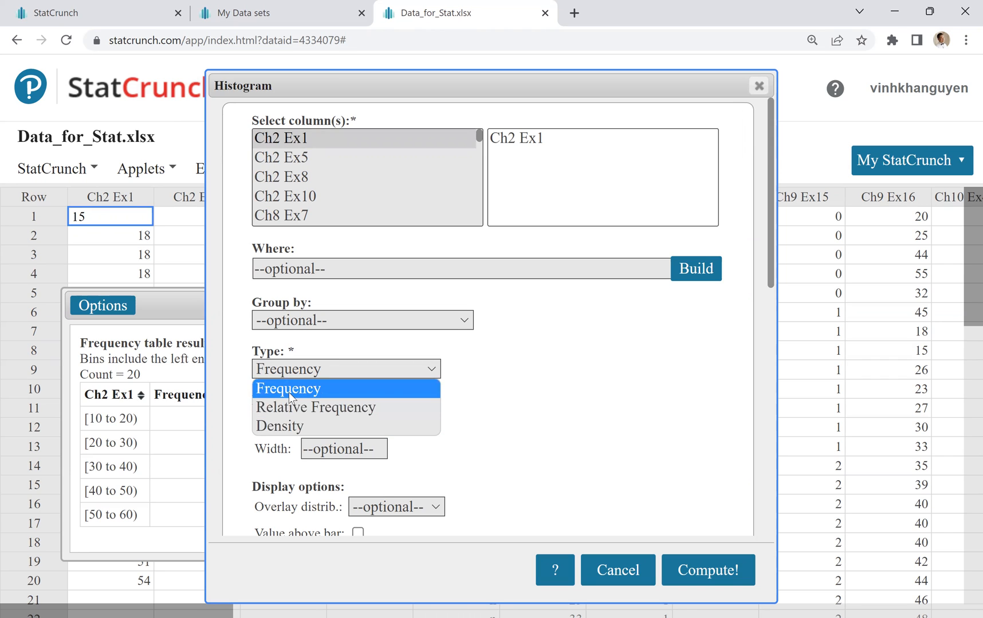
{"action": "left_click", "coordinate": [287, 388]}
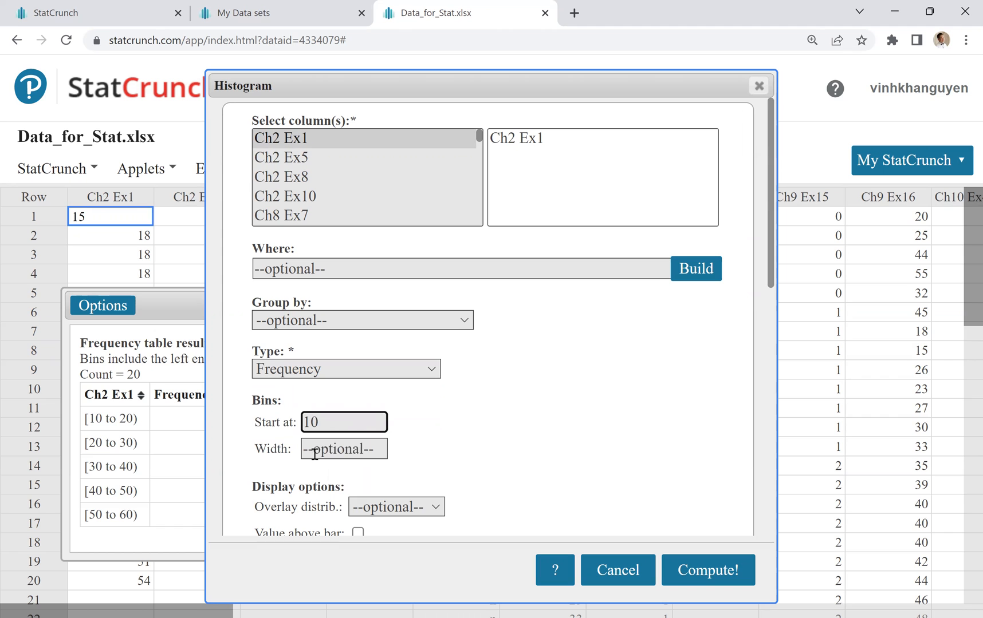
{"action": "type", "text": "10"}
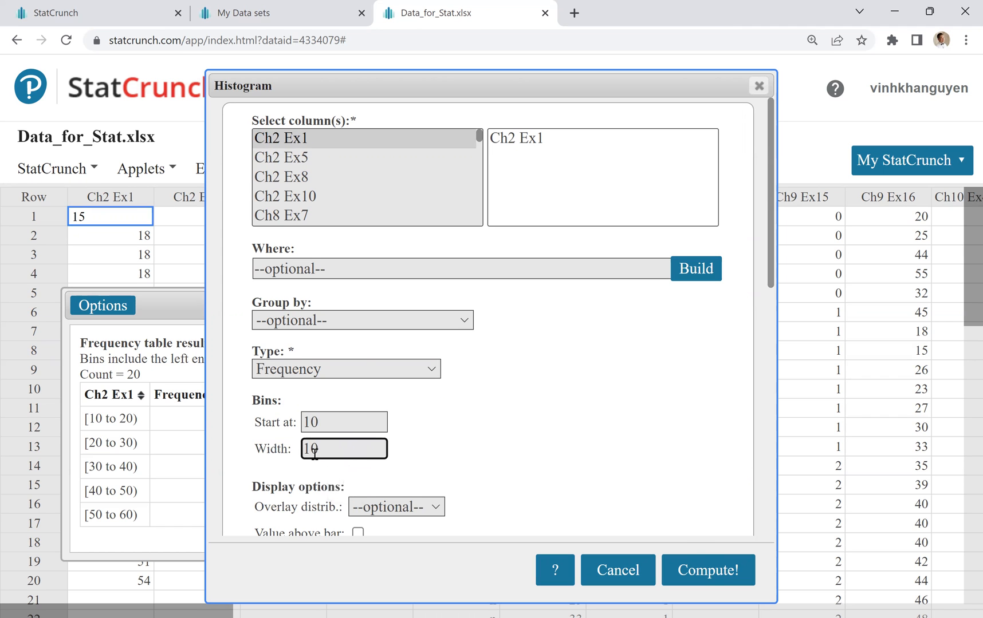
Compute the Ch2 Ex1 frequency histogram, five bars from 10 to 60, beside the table
{"action": "left_click", "coordinate": [708, 571]}
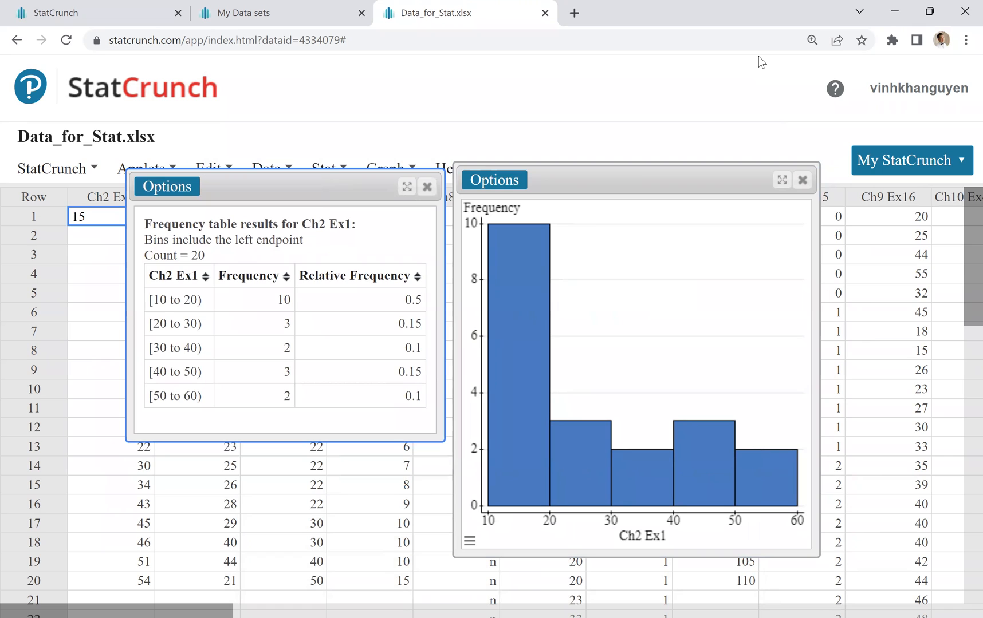
{"action": "mouse_move", "coordinate": [687, 251]}
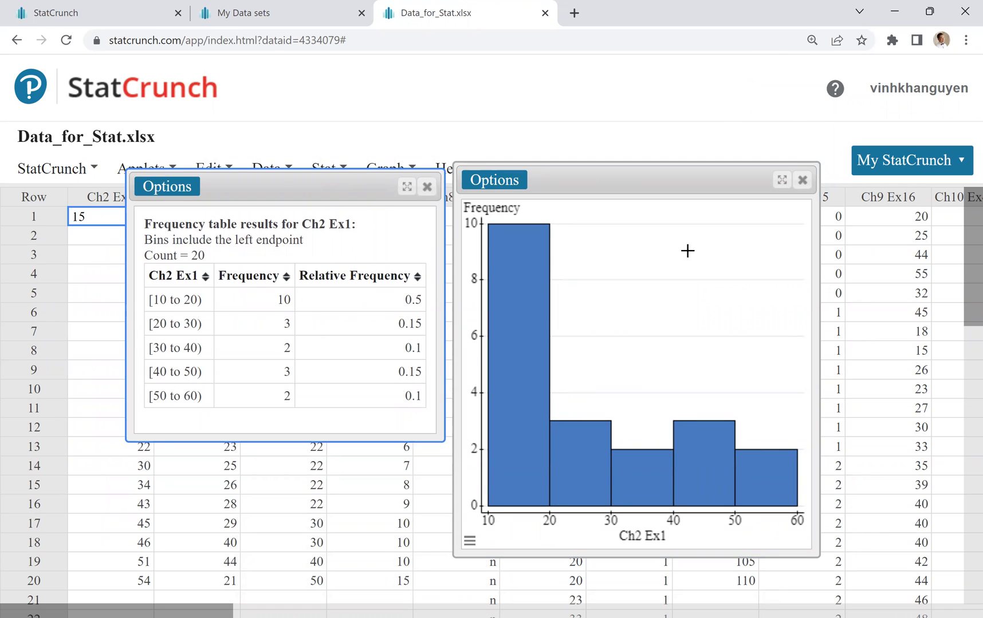
{"action": "mouse_move", "coordinate": [656, 558]}
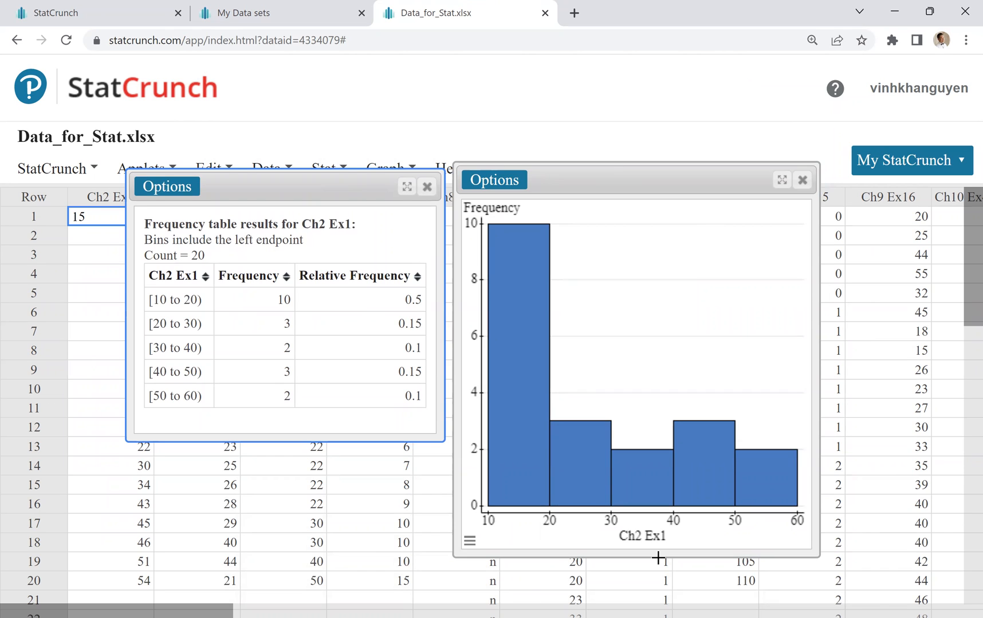
{"action": "mouse_move", "coordinate": [795, 324]}
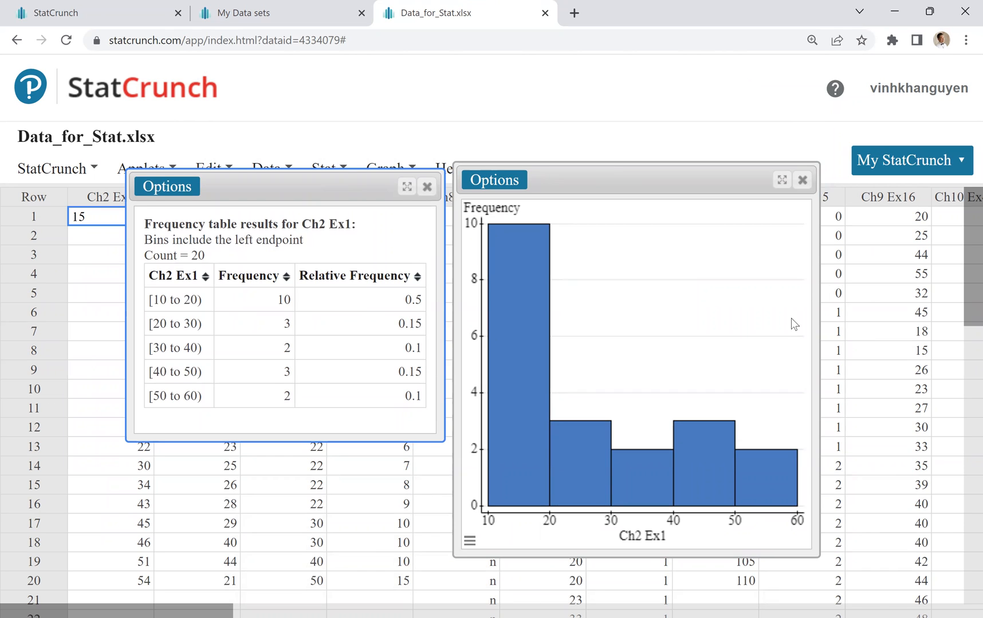